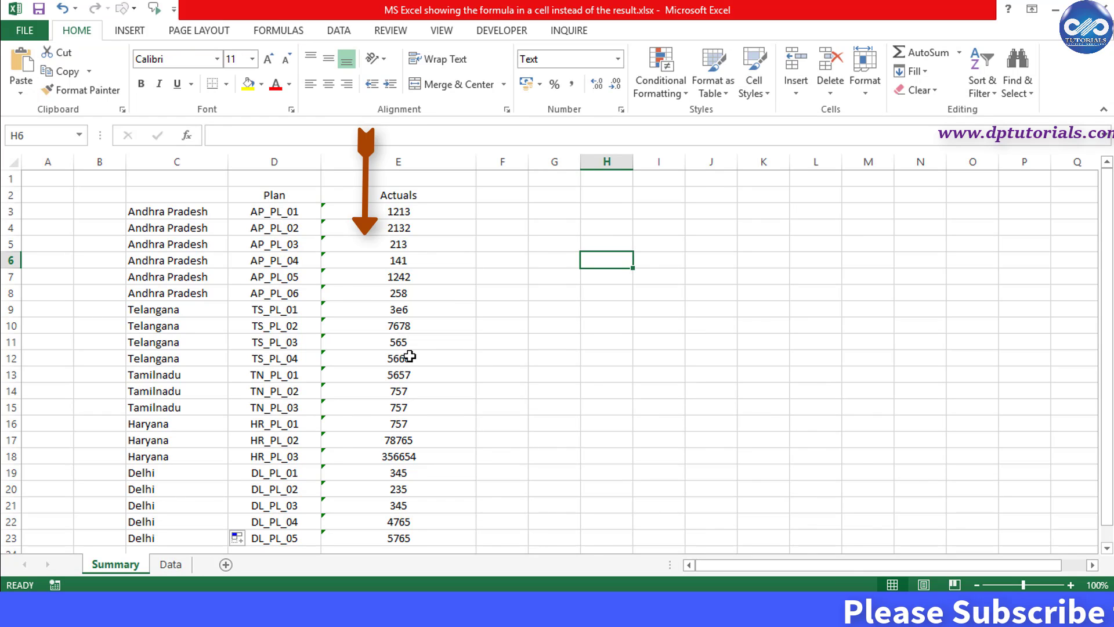
- Enter a VLOOKUP in E3 using plan code D3 as the lookup value against Data!D:E
{"action": "left_click", "coordinate": [398, 161]}
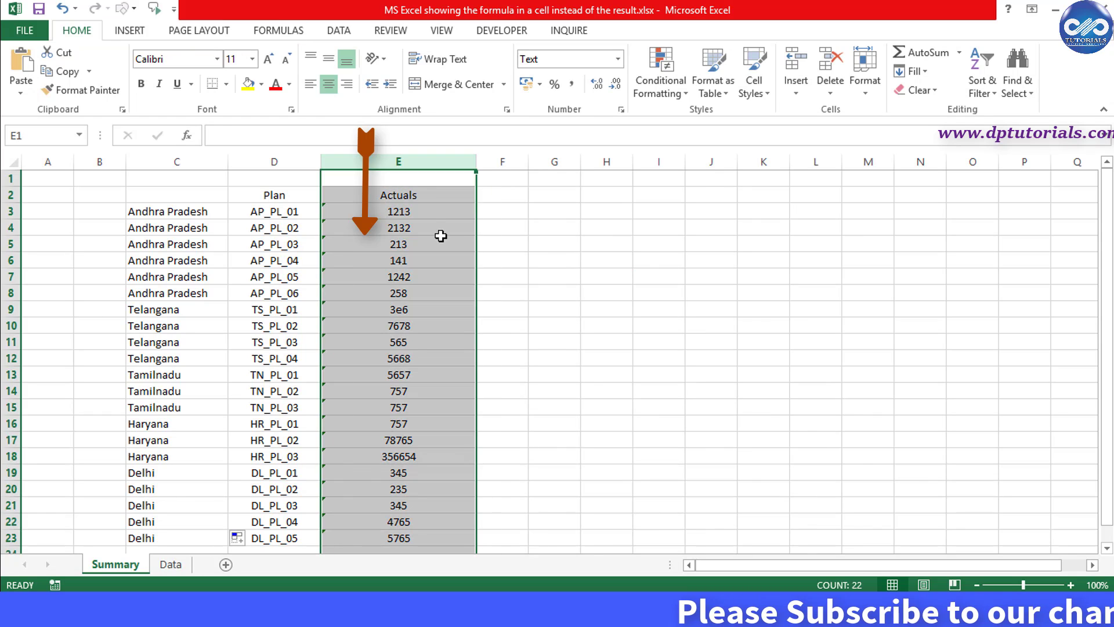
{"action": "mouse_move", "coordinate": [517, 271]}
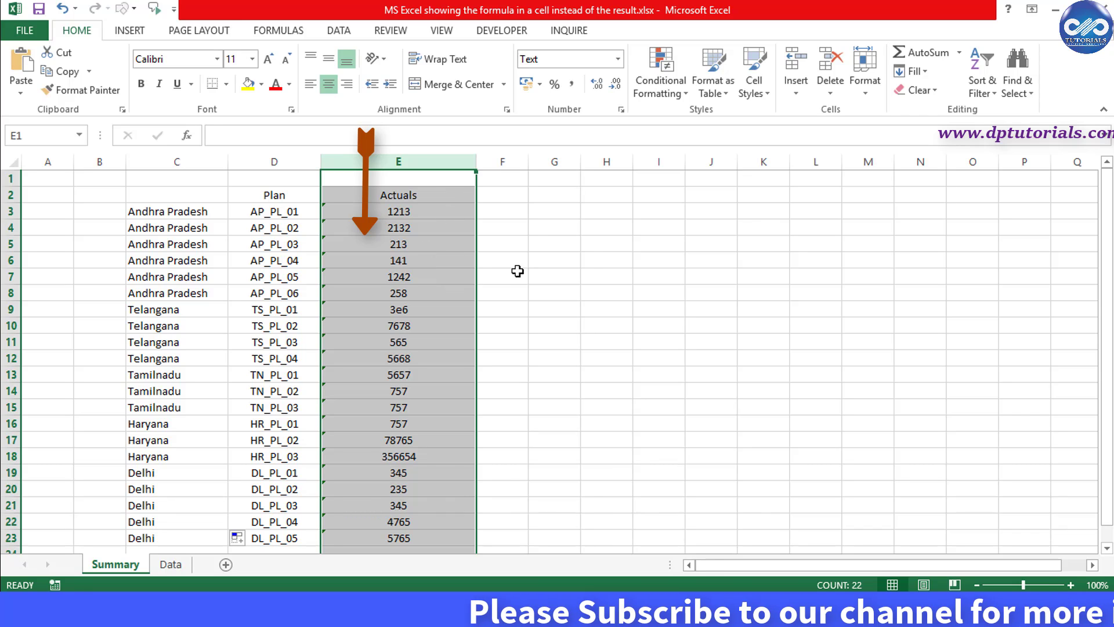
{"action": "left_click", "coordinate": [398, 211]}
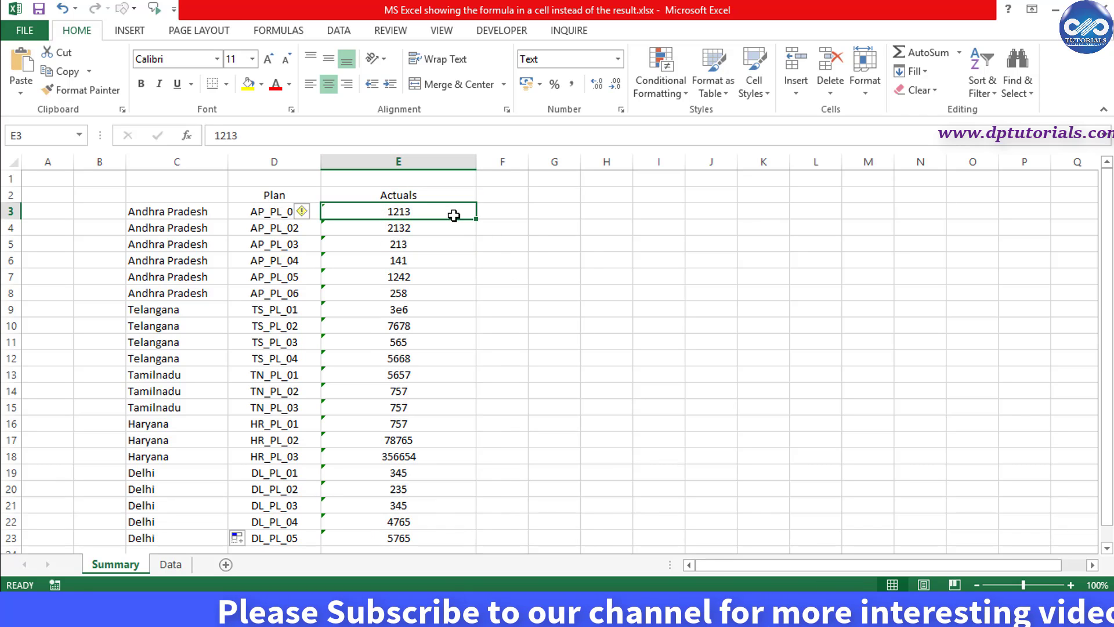
{"action": "type", "text": "=vlookup("}
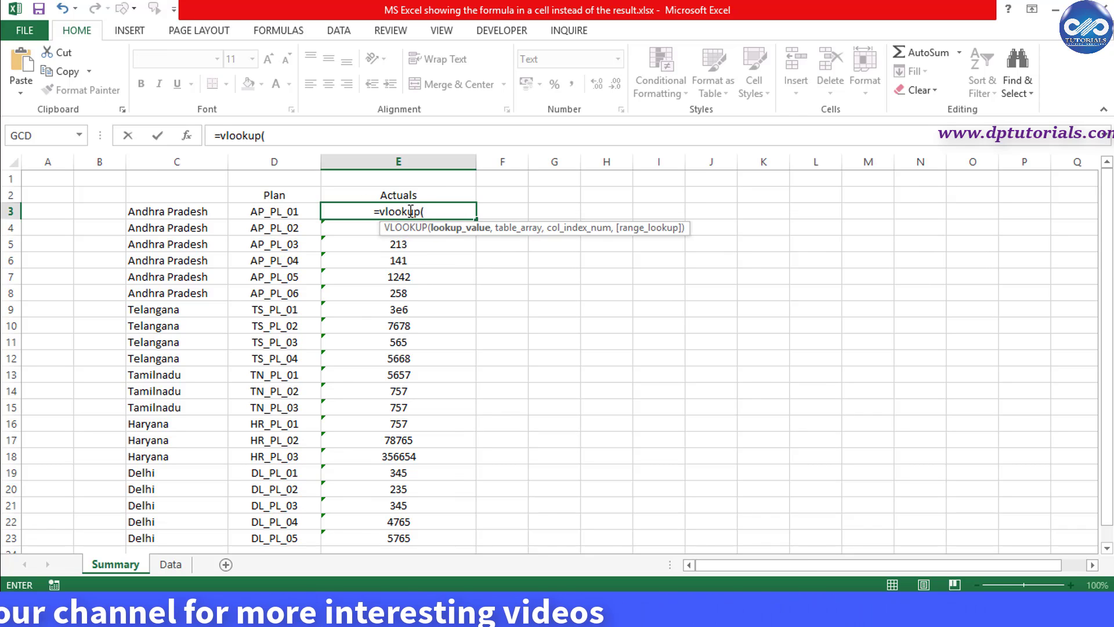
{"action": "left_click", "coordinate": [274, 211]}
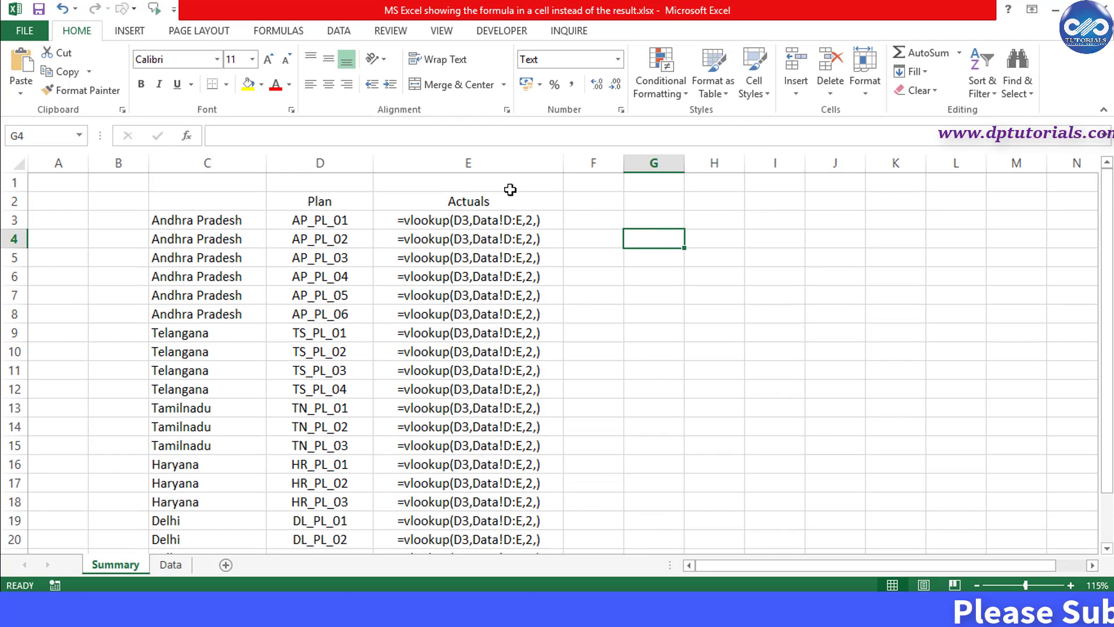
- Set column E's number format from Text to General via Format Cells
{"action": "left_click", "coordinate": [468, 163]}
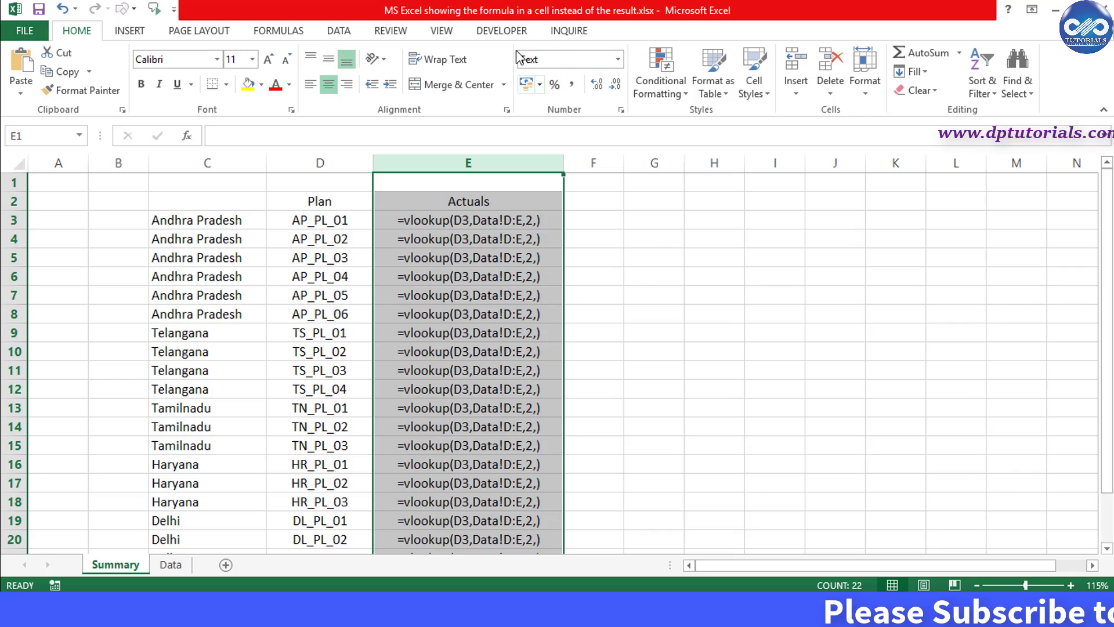
{"action": "mouse_move", "coordinate": [691, 230]}
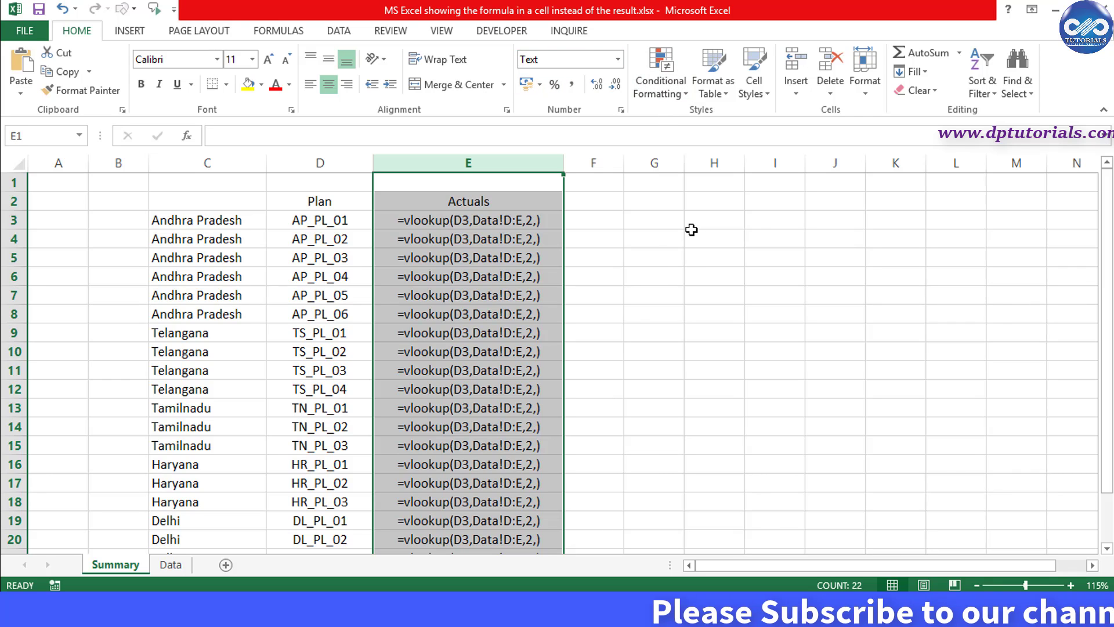
{"action": "left_click", "coordinate": [654, 257]}
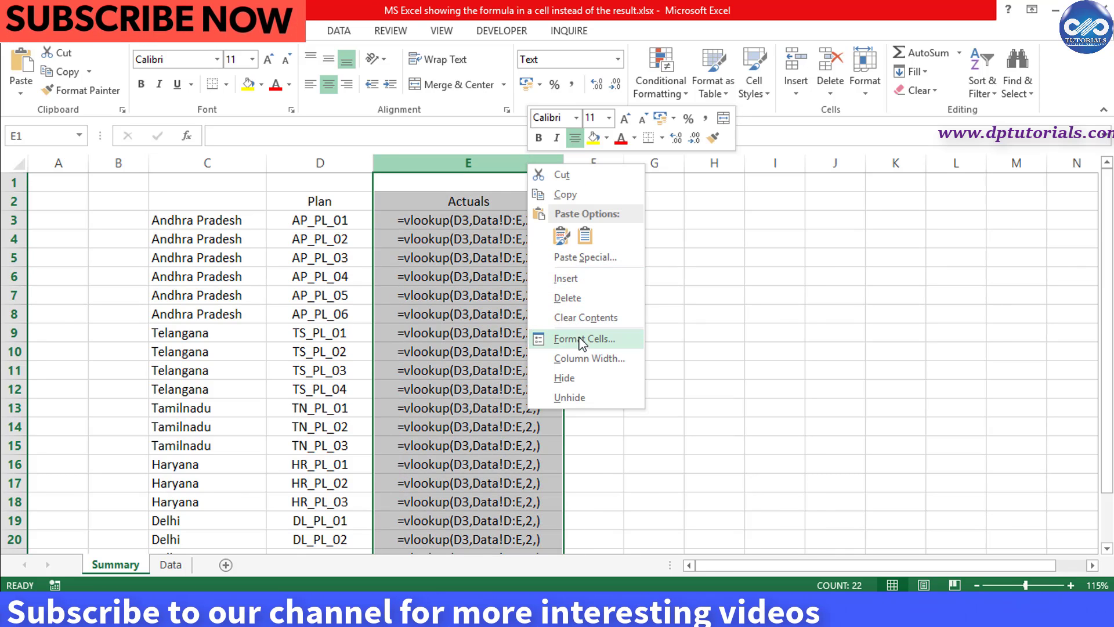
{"action": "left_click", "coordinate": [584, 338]}
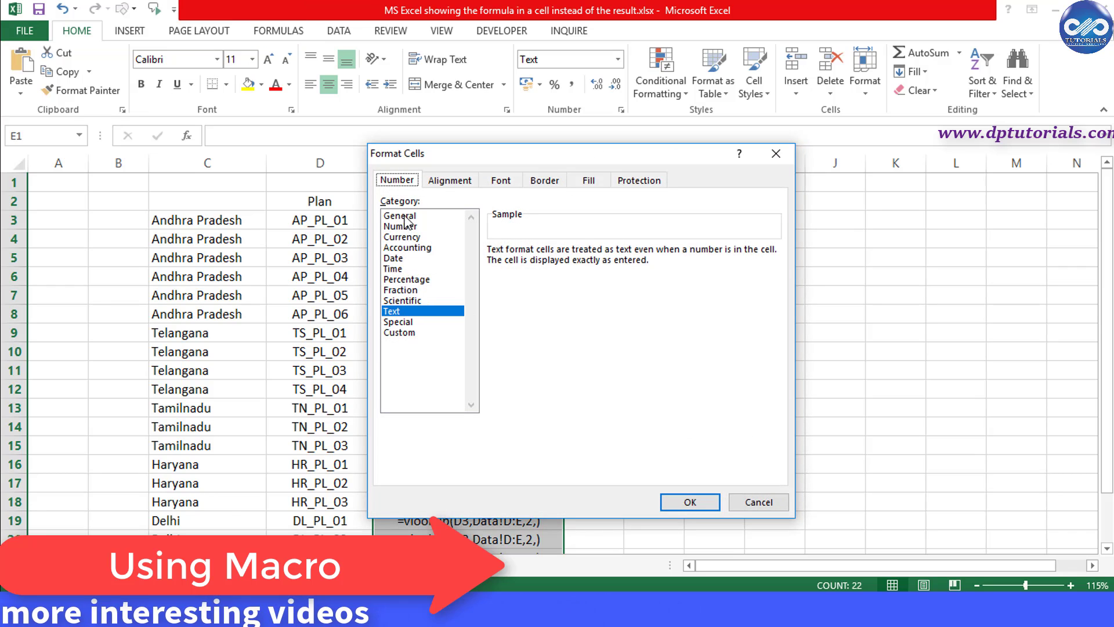
{"action": "left_click", "coordinate": [399, 215]}
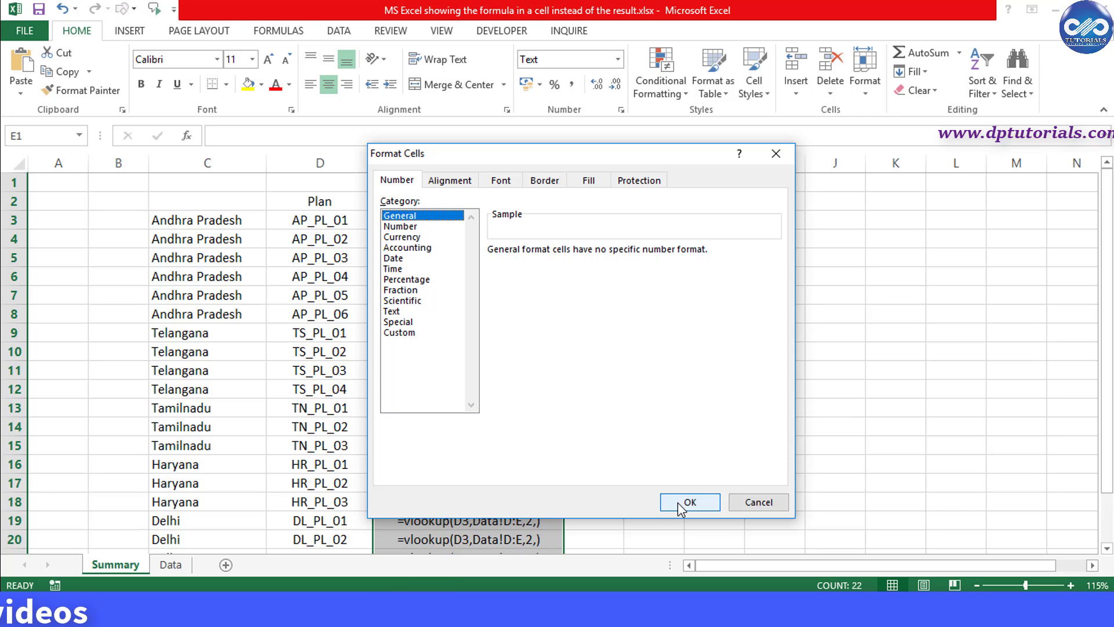
{"action": "mouse_move", "coordinate": [561, 156]}
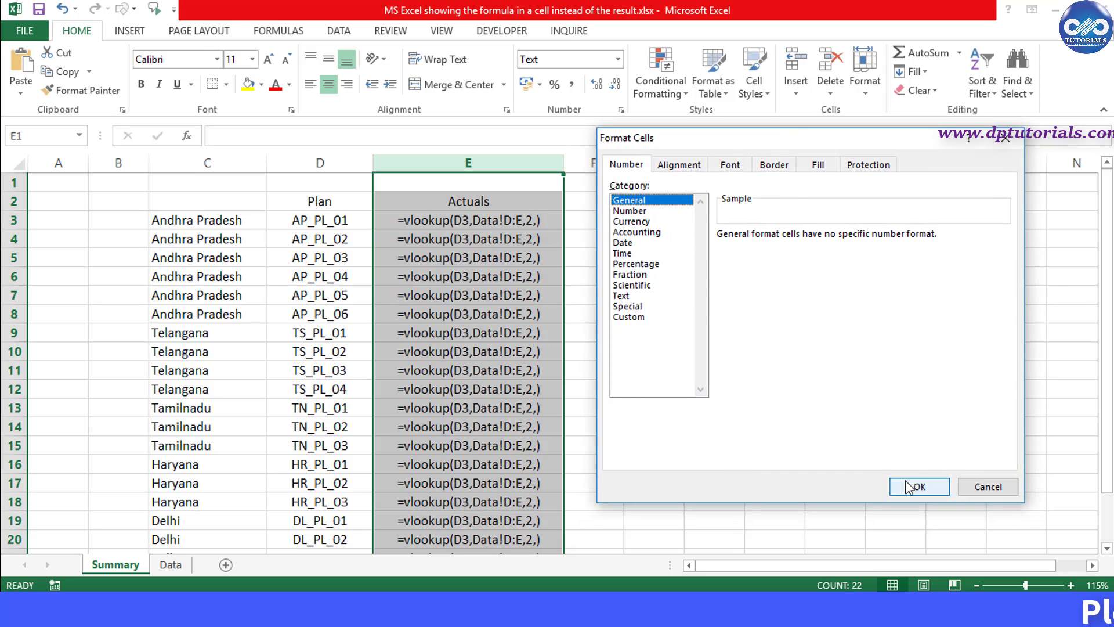
{"action": "left_click", "coordinate": [918, 486]}
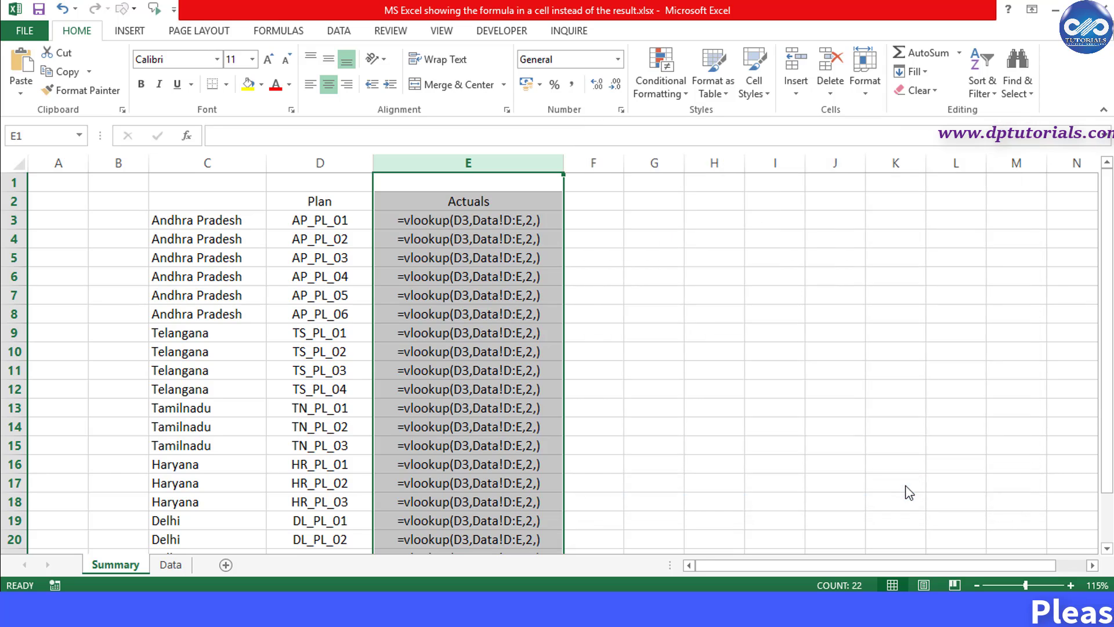
{"action": "left_click", "coordinate": [468, 220]}
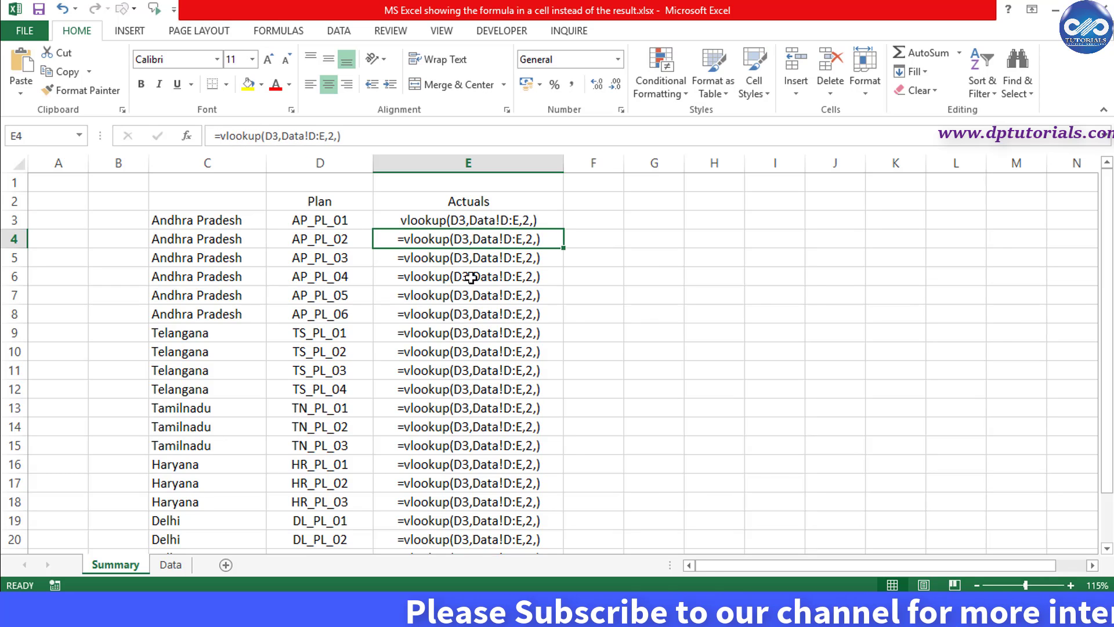
{"action": "mouse_move", "coordinate": [633, 283]}
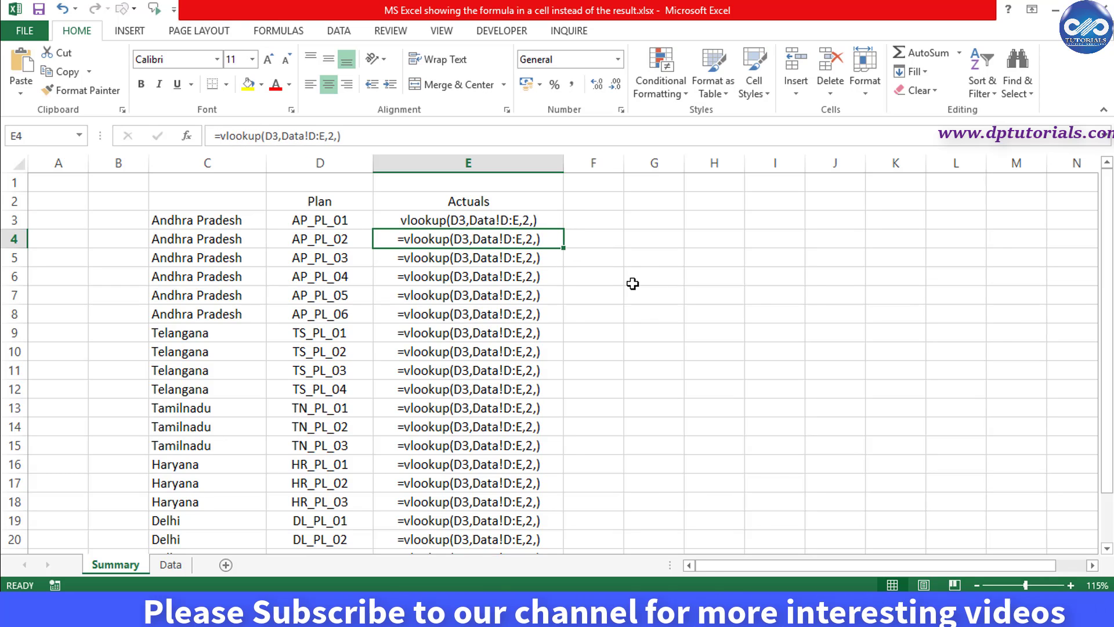
{"action": "left_click", "coordinate": [468, 220]}
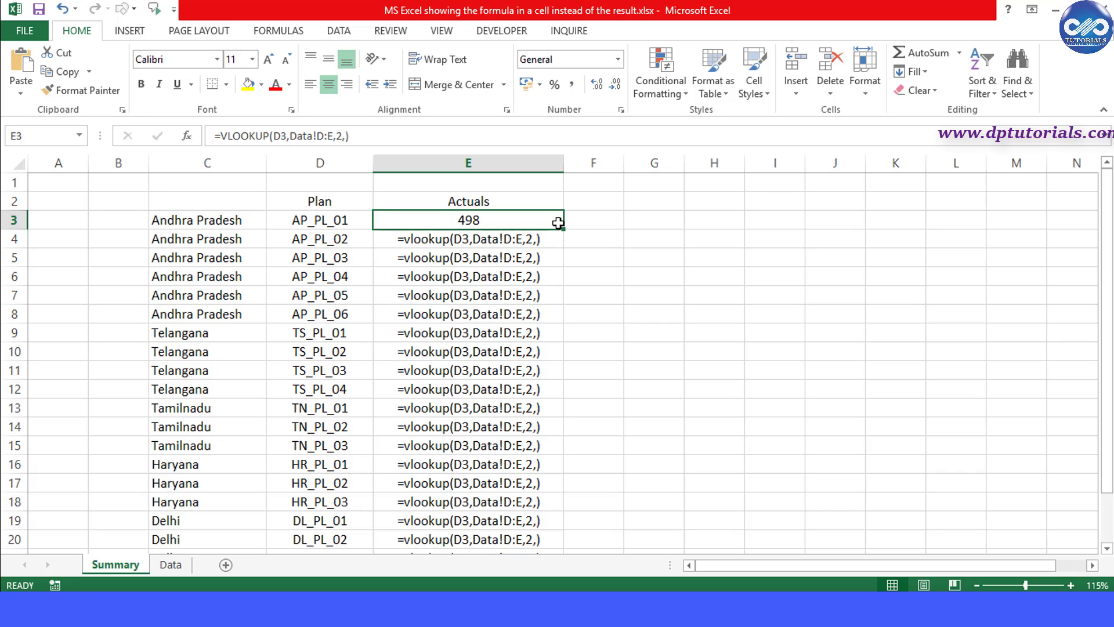
{"action": "mouse_move", "coordinate": [562, 229]}
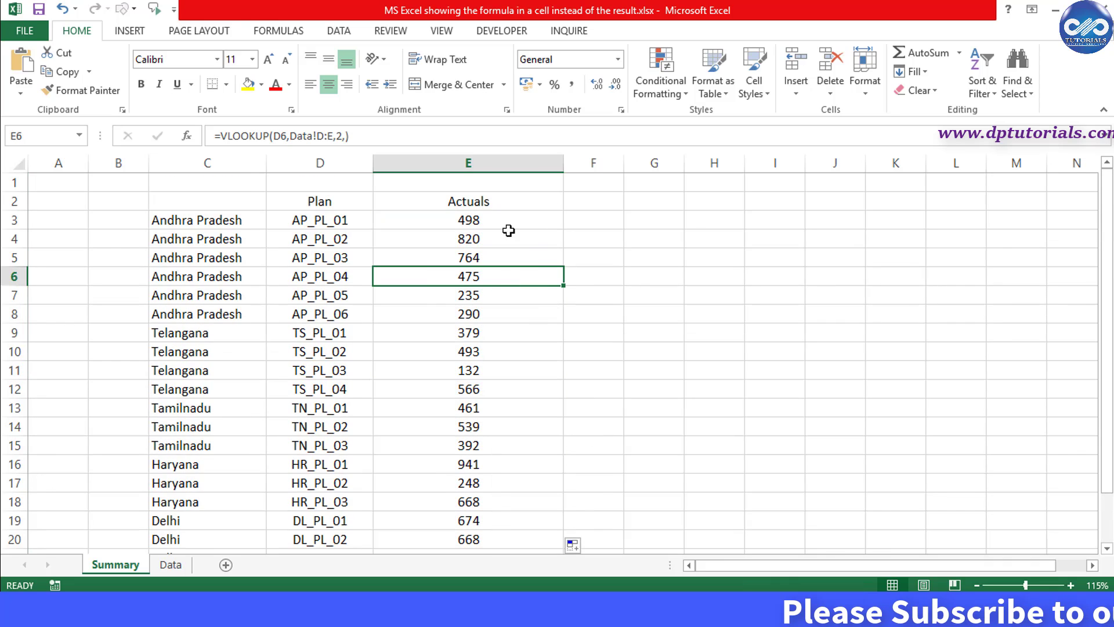
{"action": "mouse_move", "coordinate": [514, 290]}
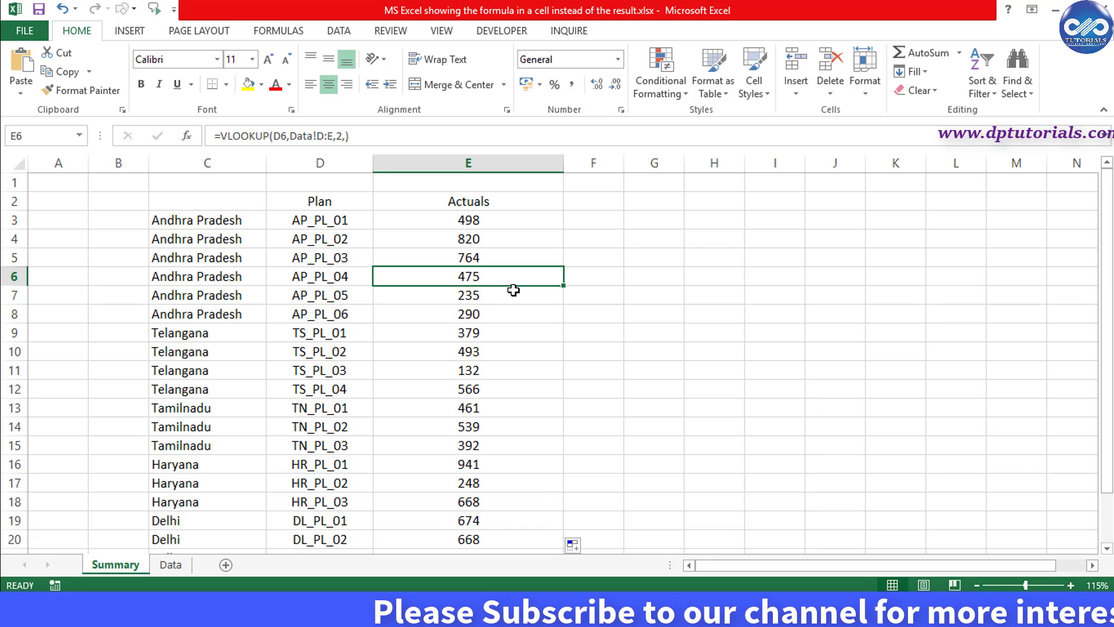
{"action": "mouse_move", "coordinate": [560, 240]}
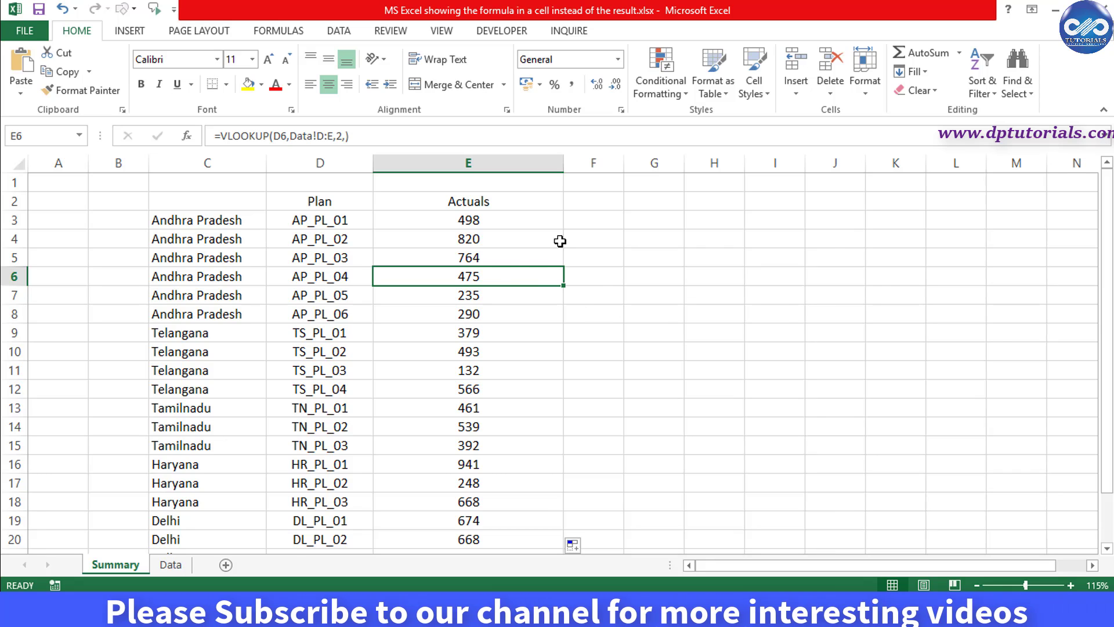